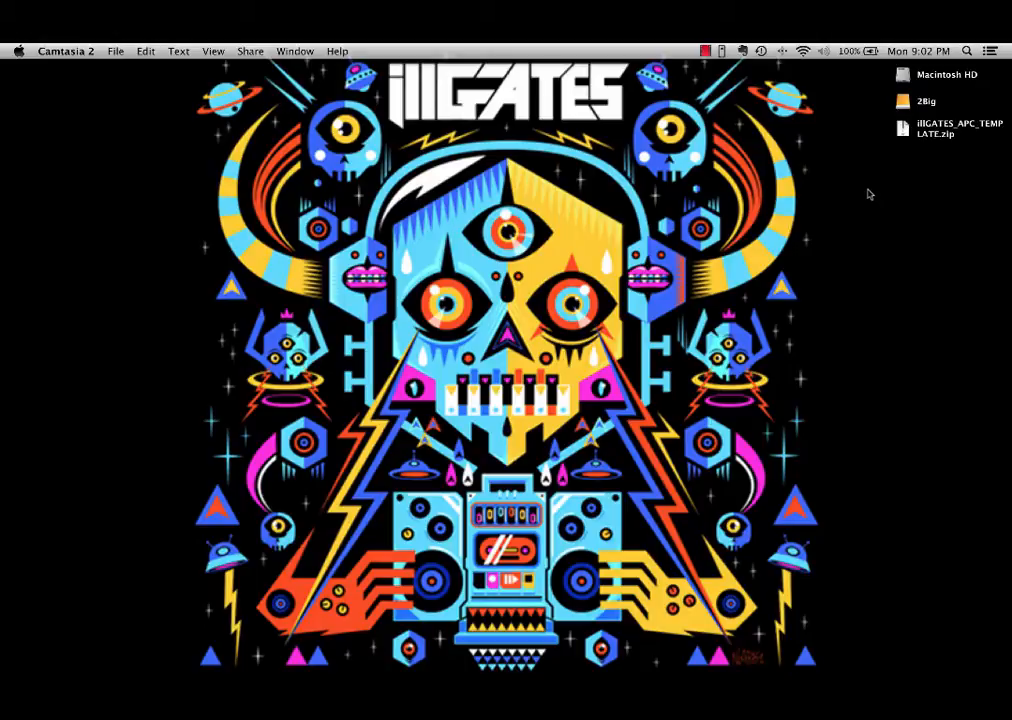
mouse_move(840, 180)
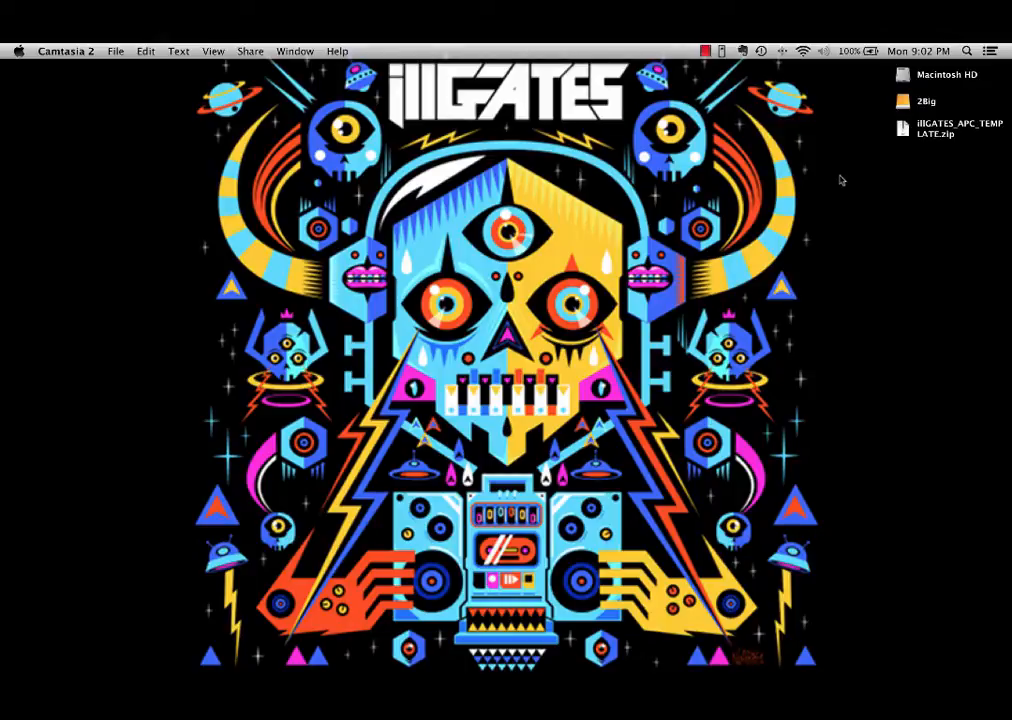
mouse_move(836, 176)
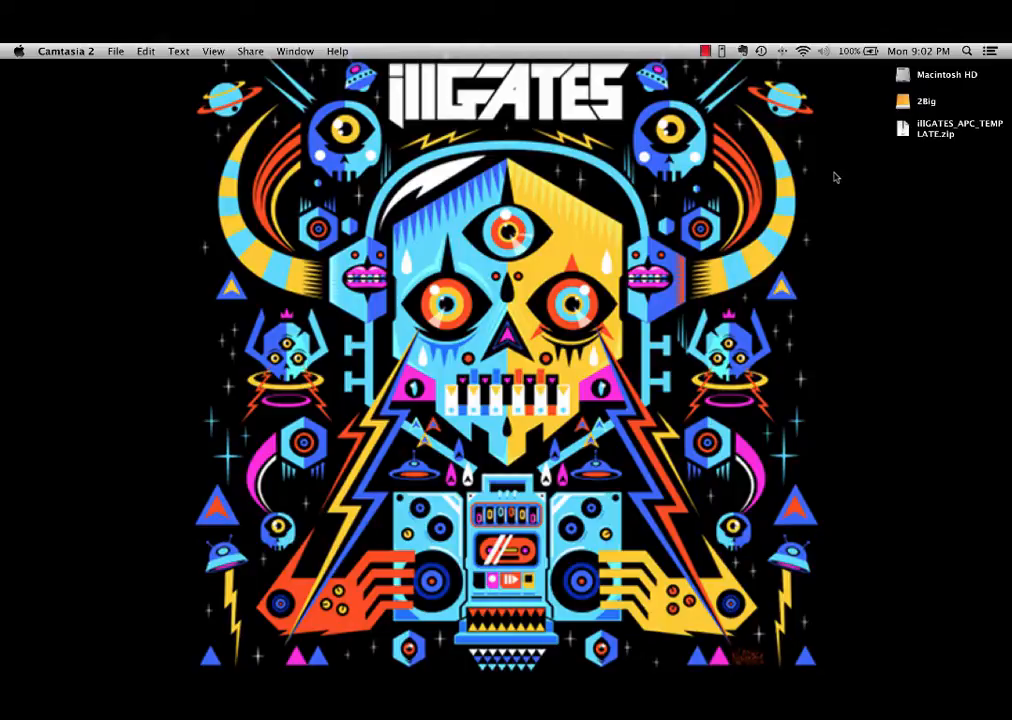
Step: Extract illGATES_APC_TEMPLATE.zip so its template folder appears on the desktop
left_click(948, 132)
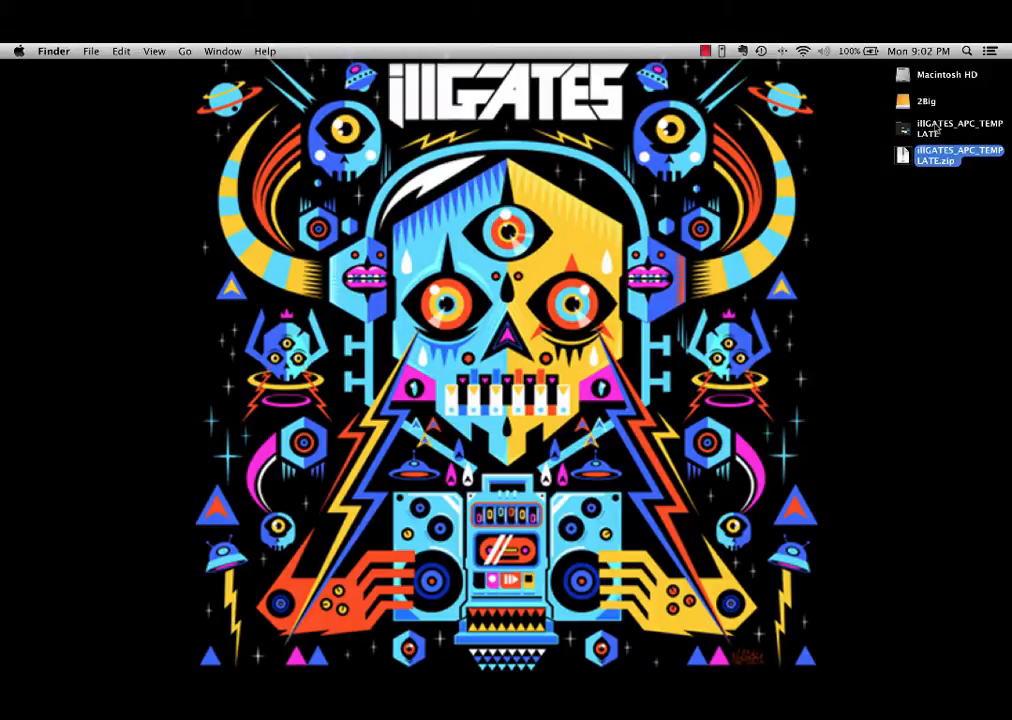
Step: Open the extracted template folder to reveal the APC_GATES_WILL_MARSHALL_LIVE9 script folder
double_click(944, 130)
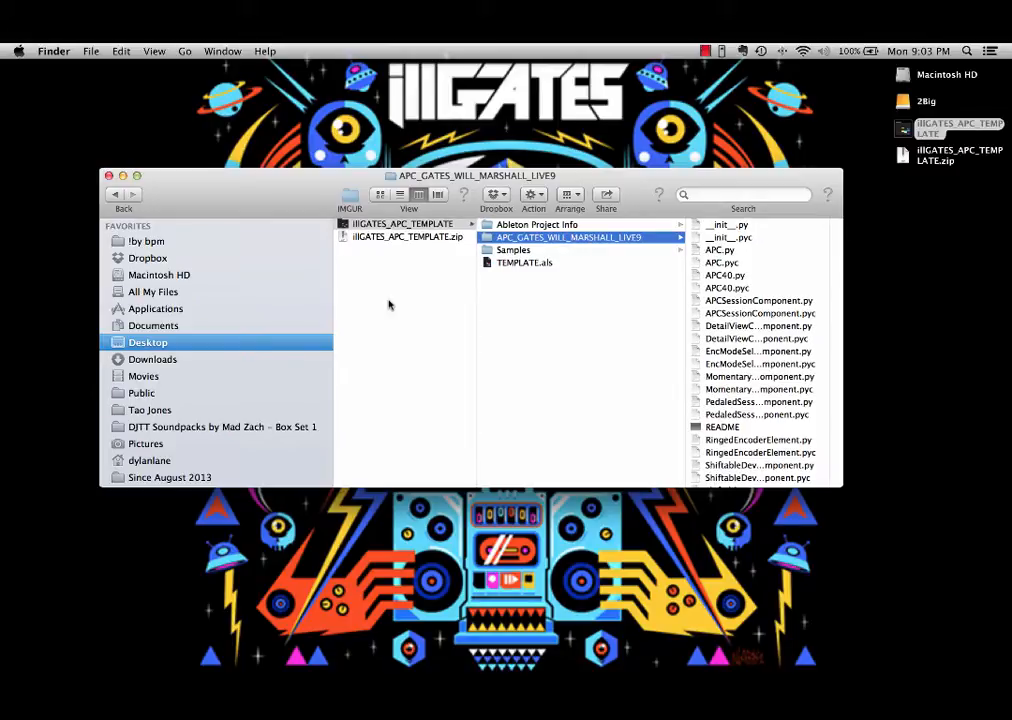
mouse_move(170, 314)
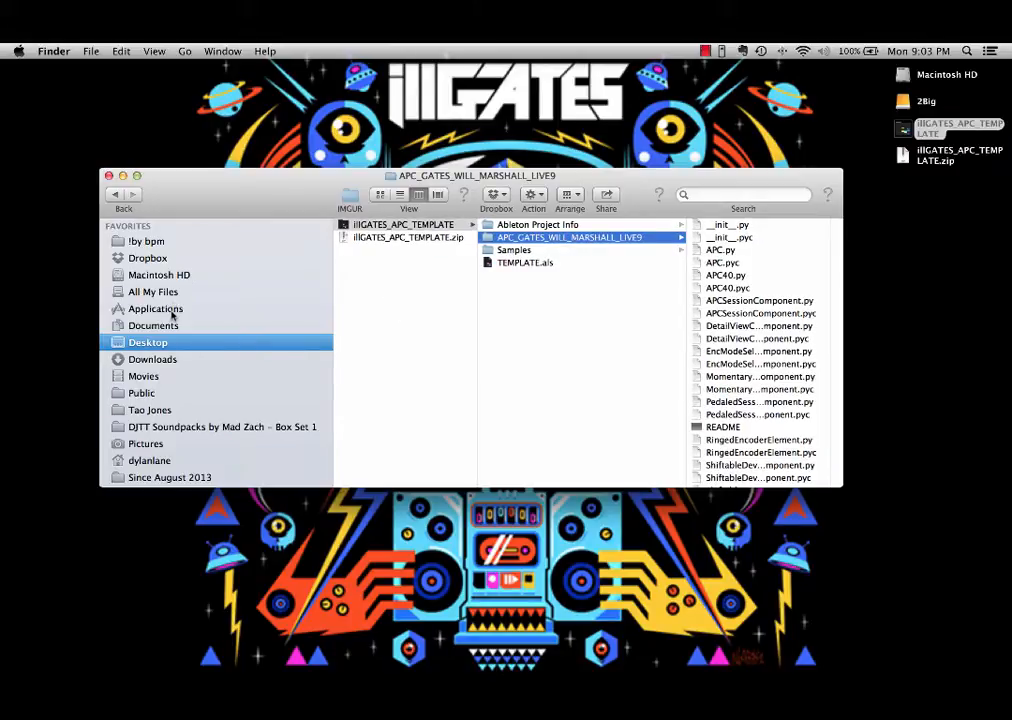
Step: In Applications, show the package contents of Ableton Live 9 Suite 64 bit
left_click(156, 308)
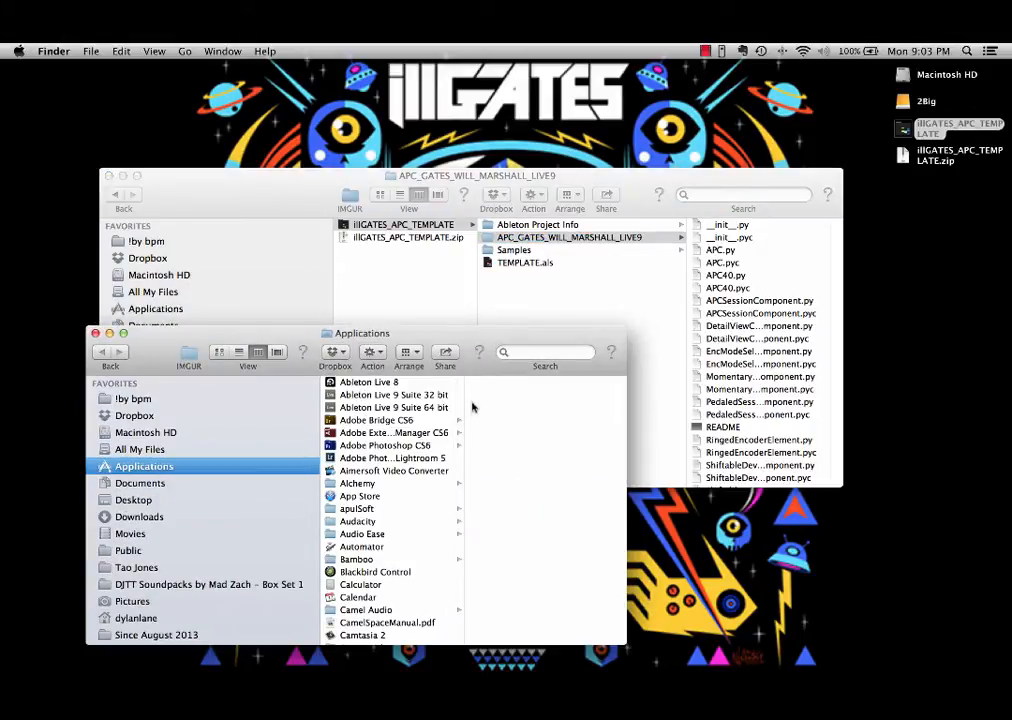
mouse_move(408, 420)
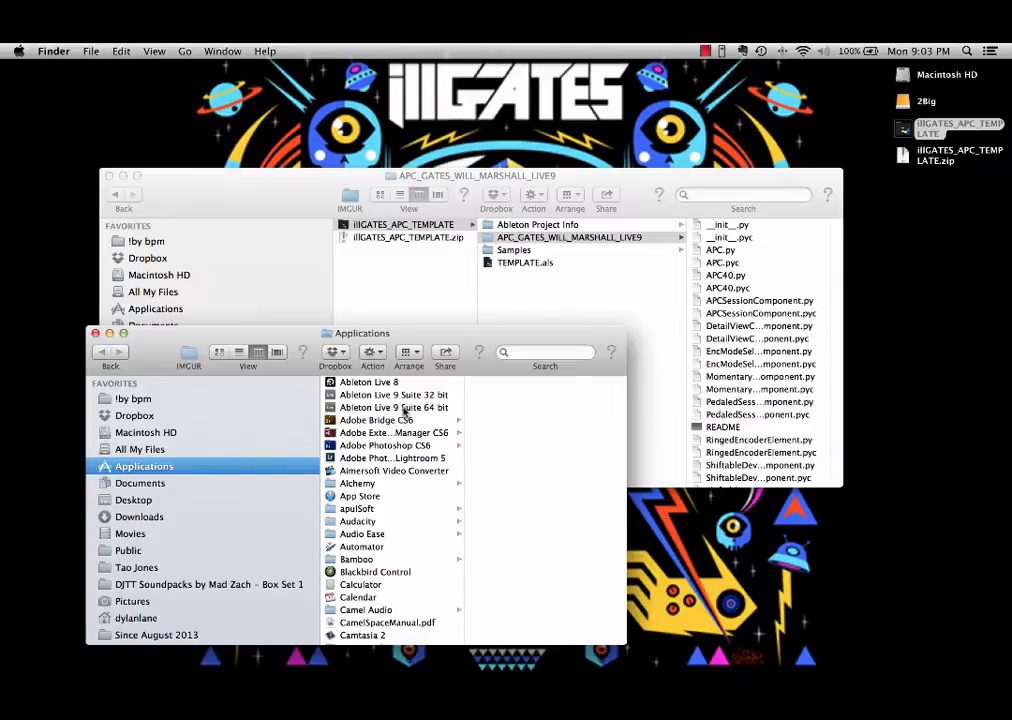
right_click(392, 408)
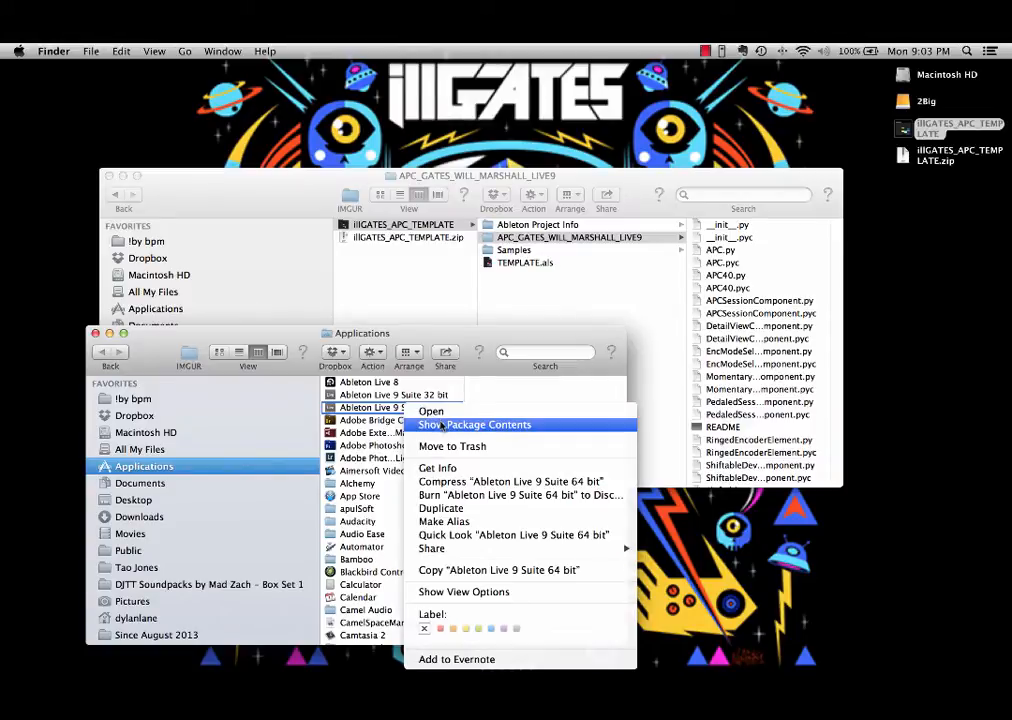
left_click(472, 424)
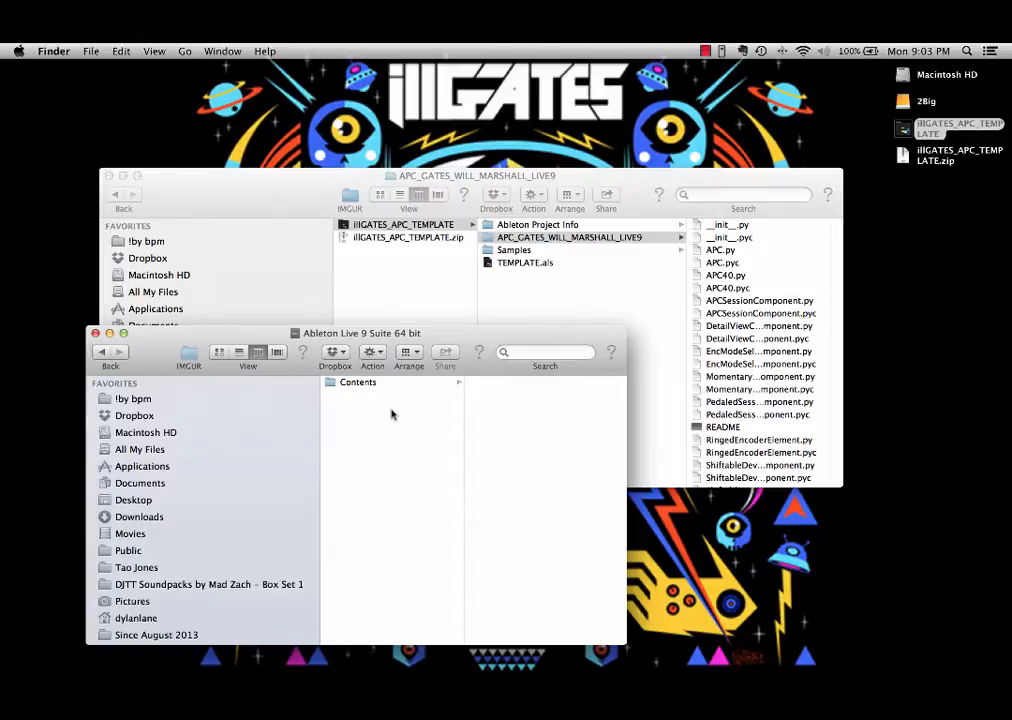
mouse_move(380, 392)
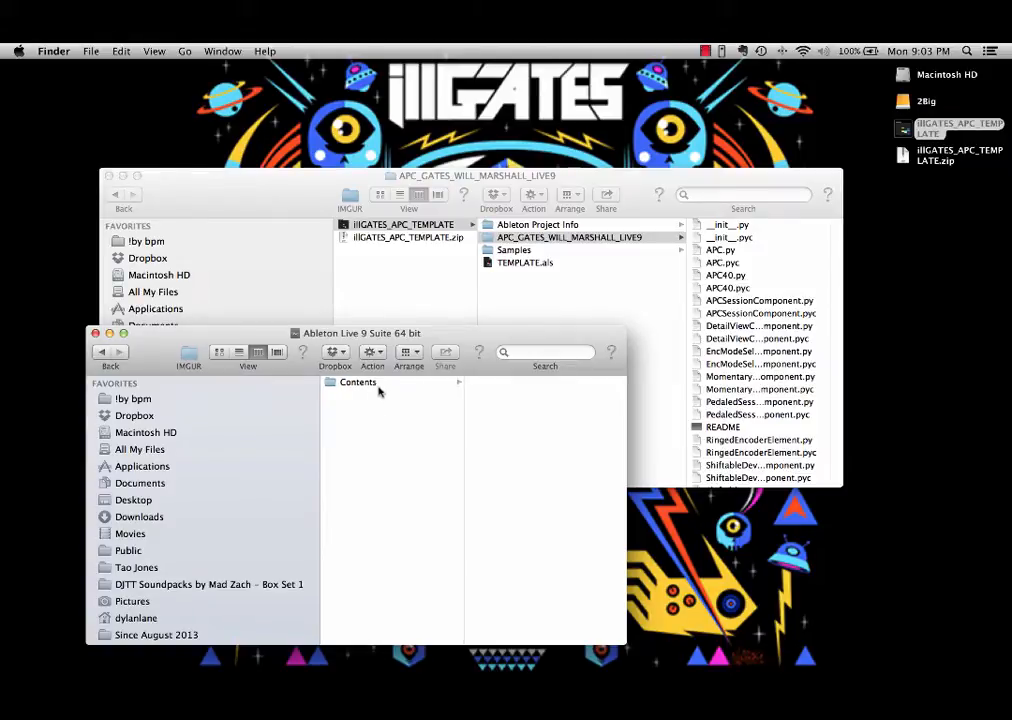
Step: Navigate Contents > App-Resources to MIDI Remote Scripts, place APC_GATES_WILL_MARSHALL_LIVE9 there, and launch Live
left_click(358, 382)
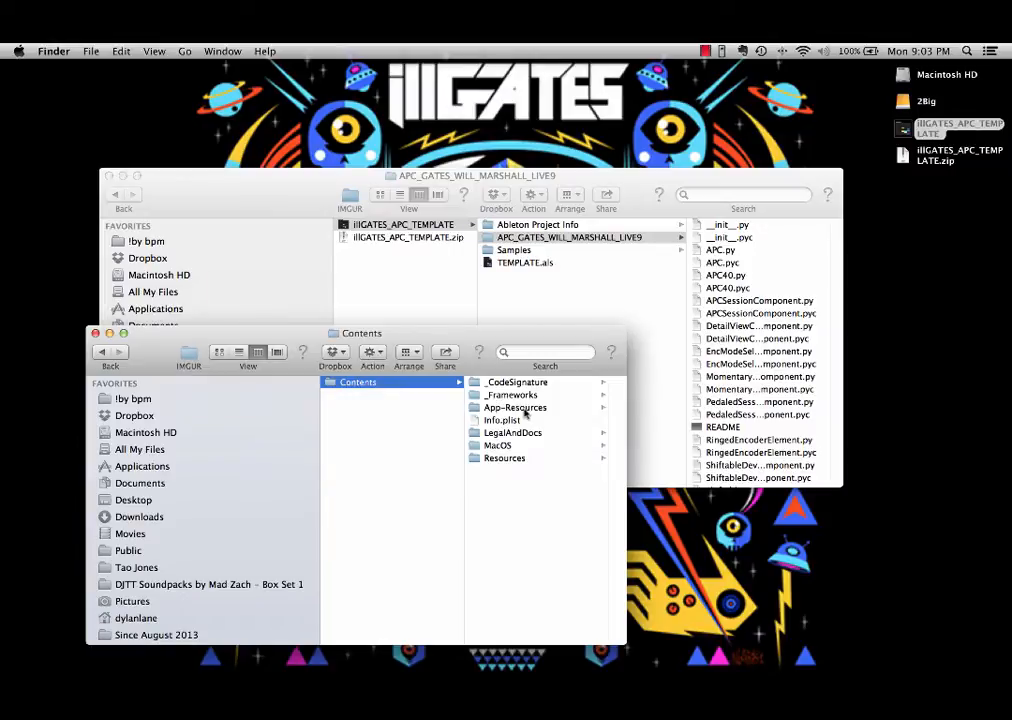
left_click(516, 408)
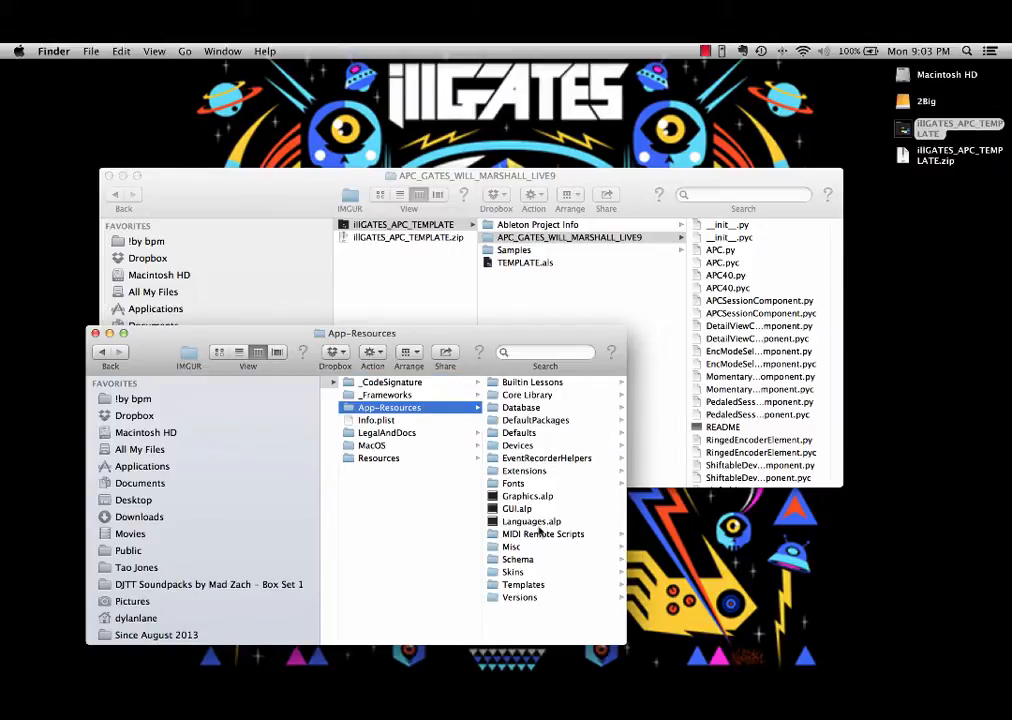
mouse_move(520, 356)
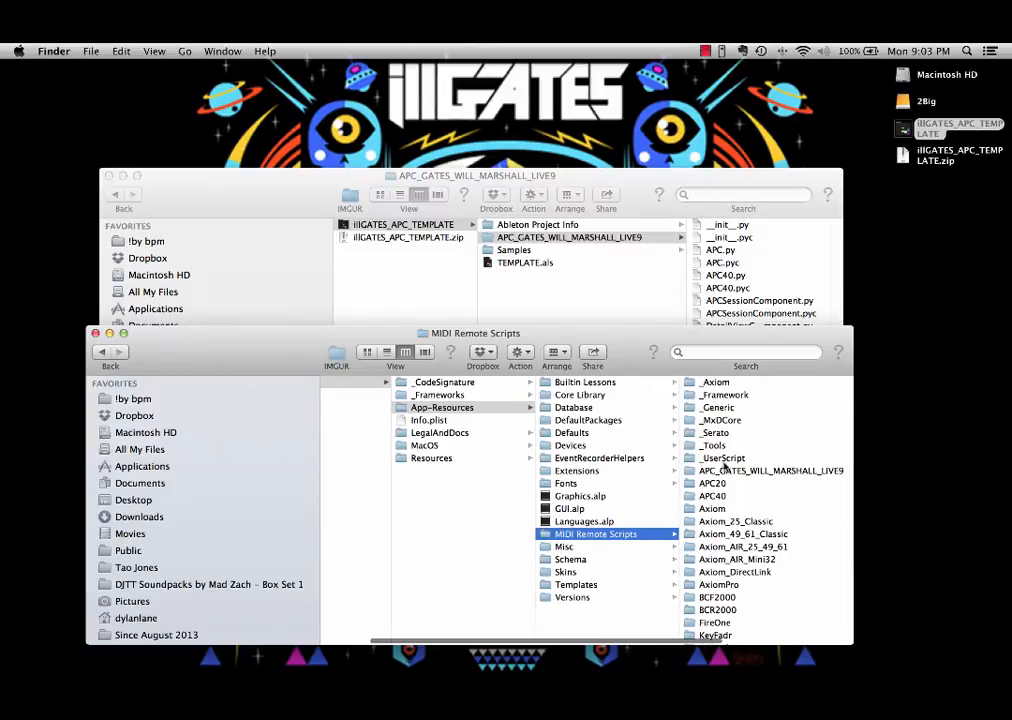
mouse_move(740, 486)
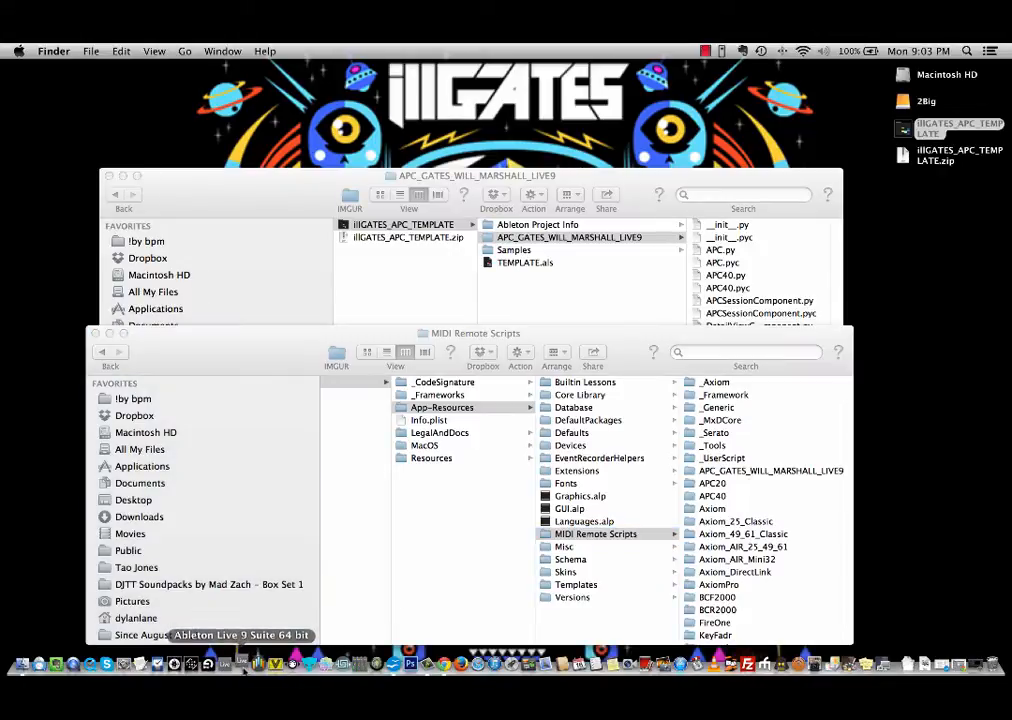
left_click(238, 660)
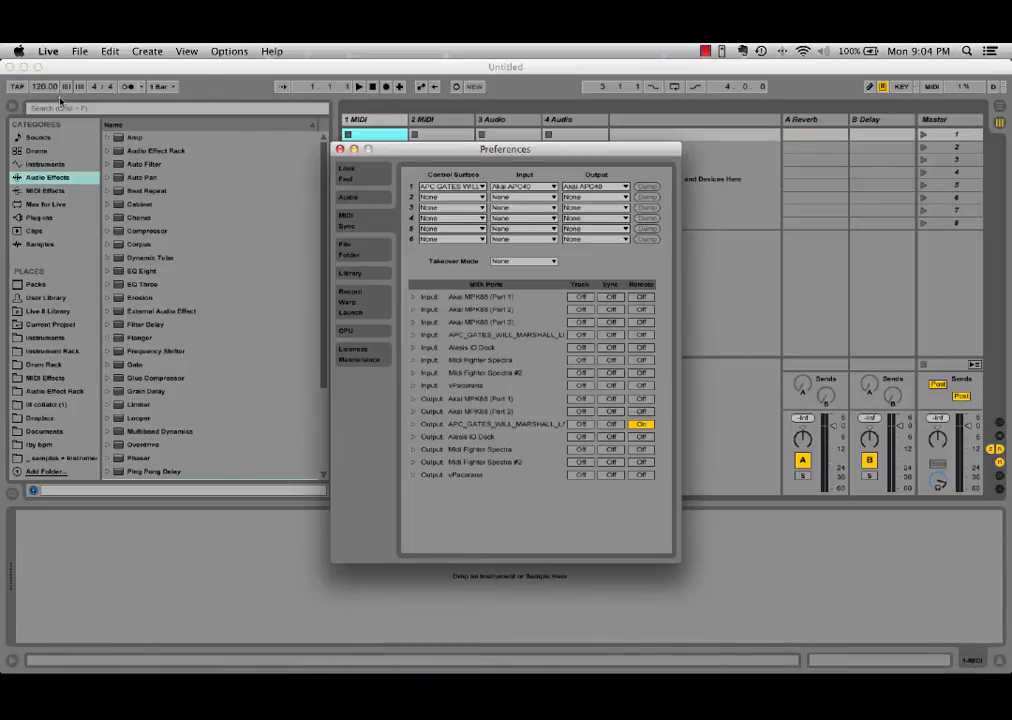
Step: In Preferences MIDI Sync, set Control Surface 1 to None
left_click(96, 48)
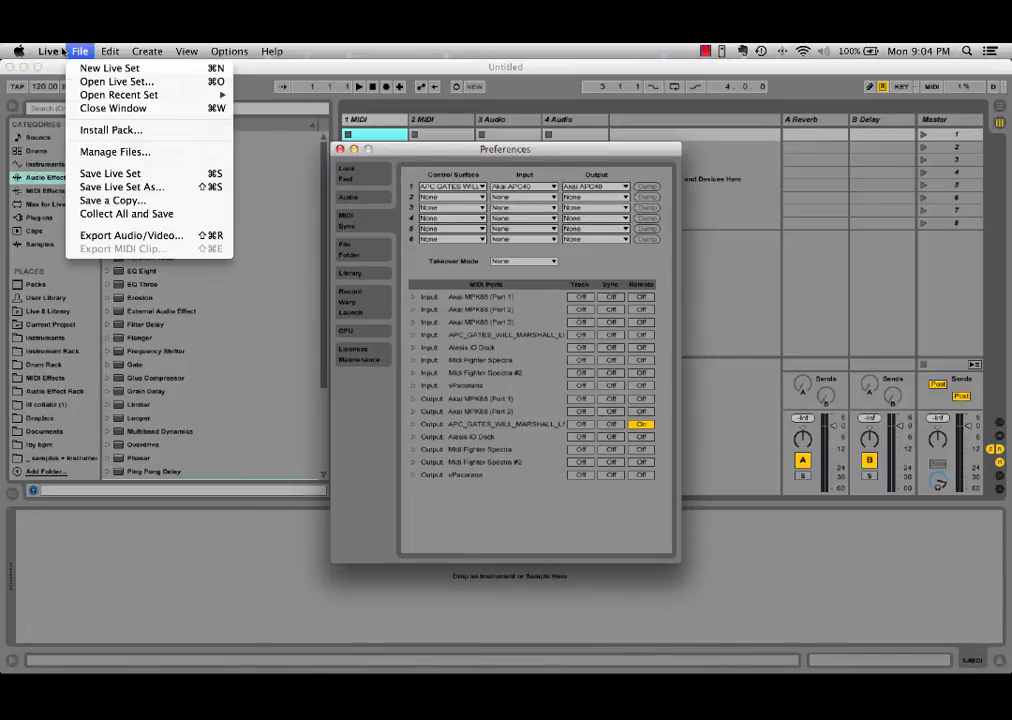
left_click(476, 186)
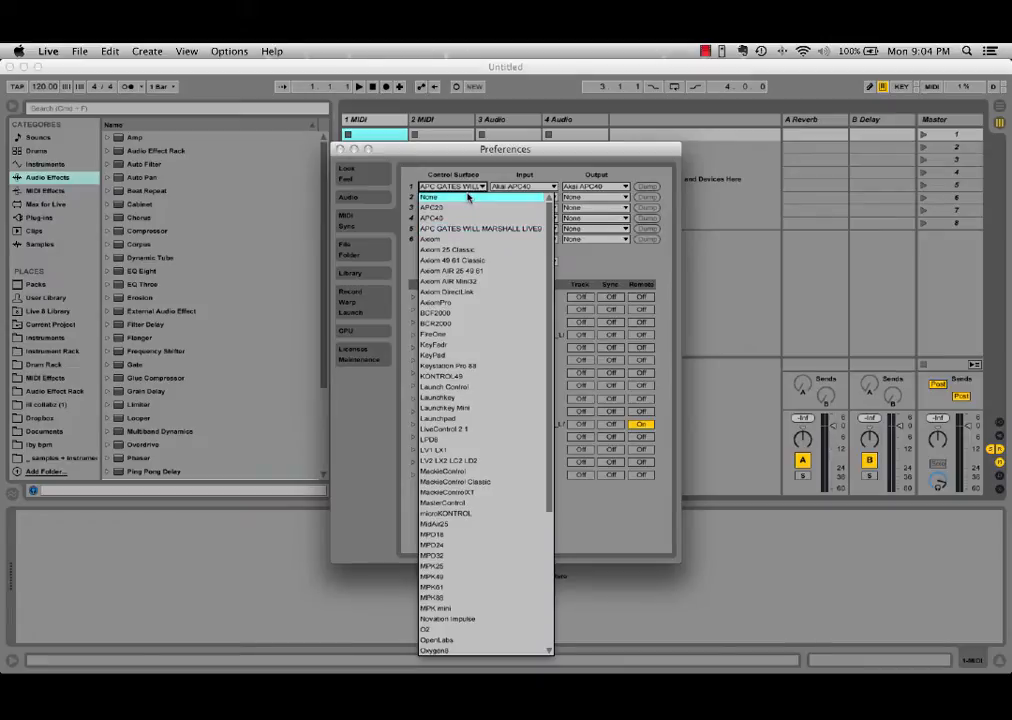
left_click(444, 198)
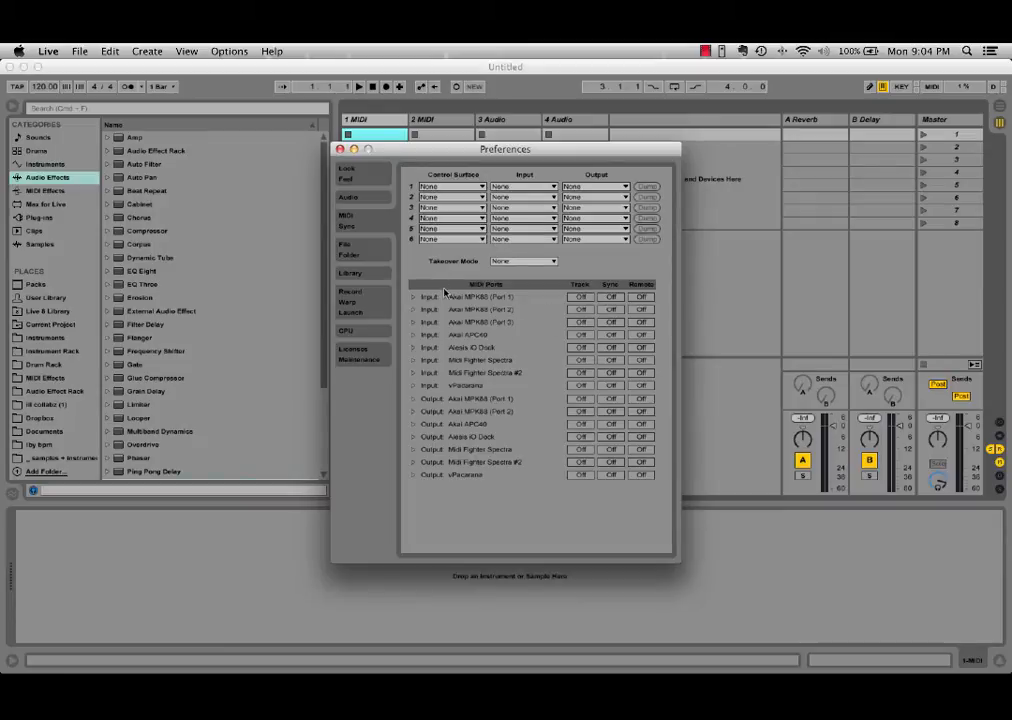
Step: Assign APC_GATES_WILL_MARSHALL_LIVE9 as control surface with APC40 input/output and its ports' Track/Remote on
left_click(452, 188)
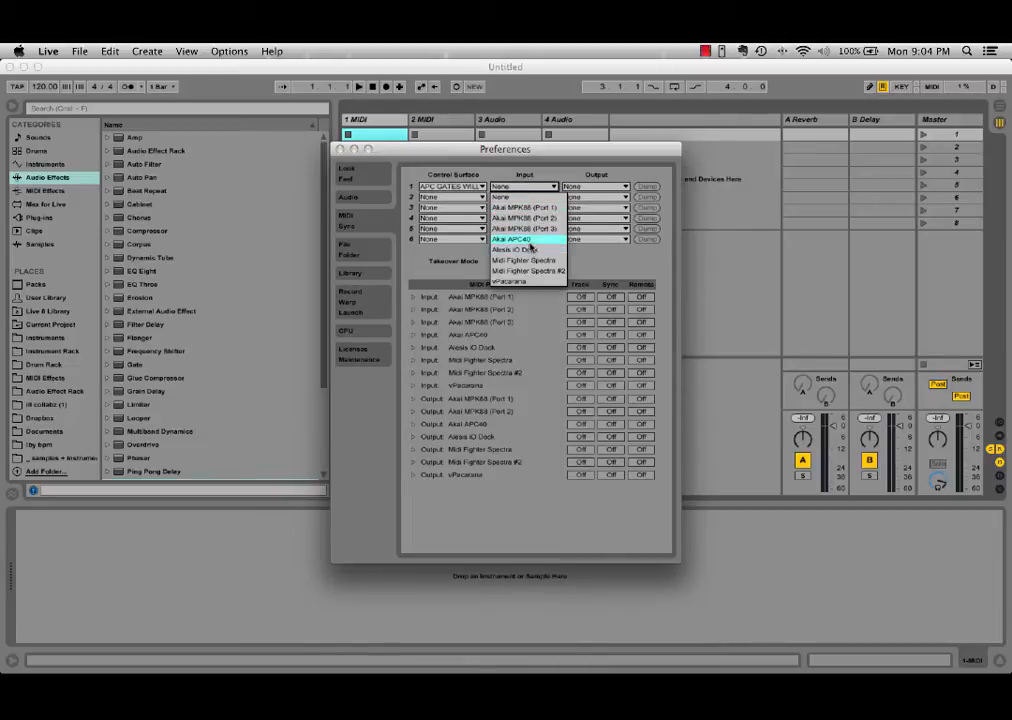
left_click(516, 240)
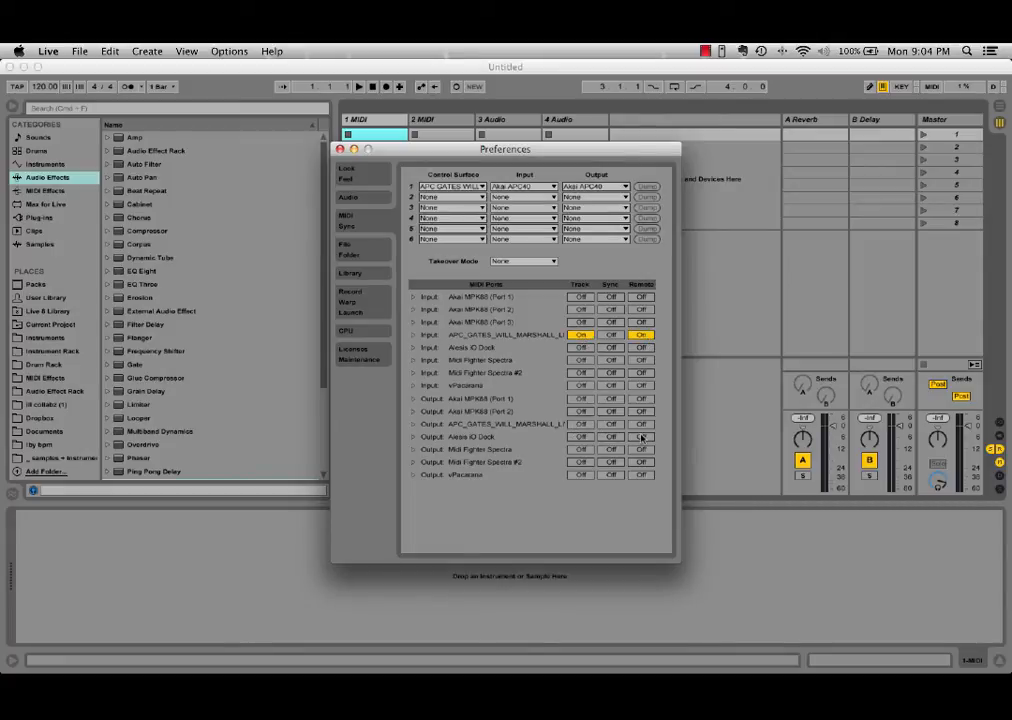
left_click(640, 436)
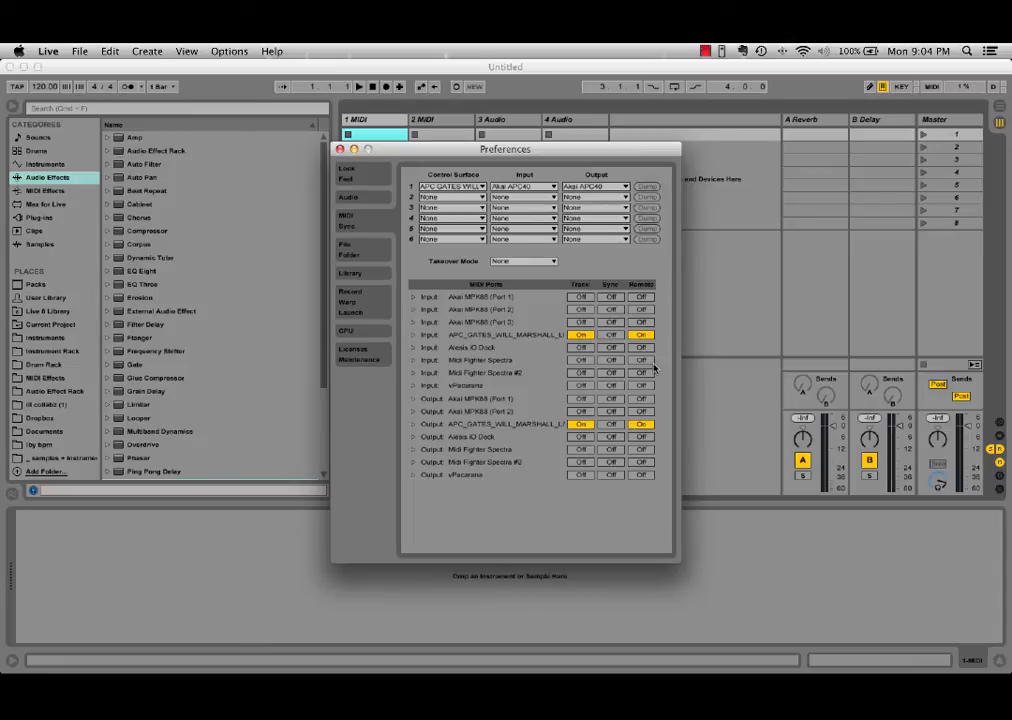
mouse_move(524, 188)
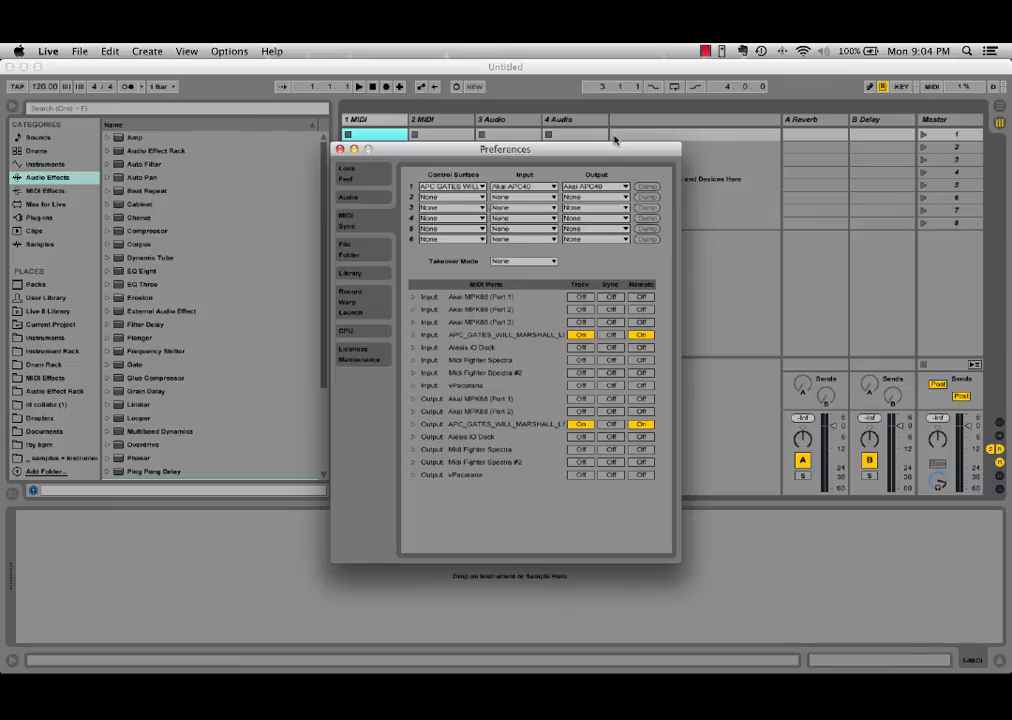
left_click(708, 48)
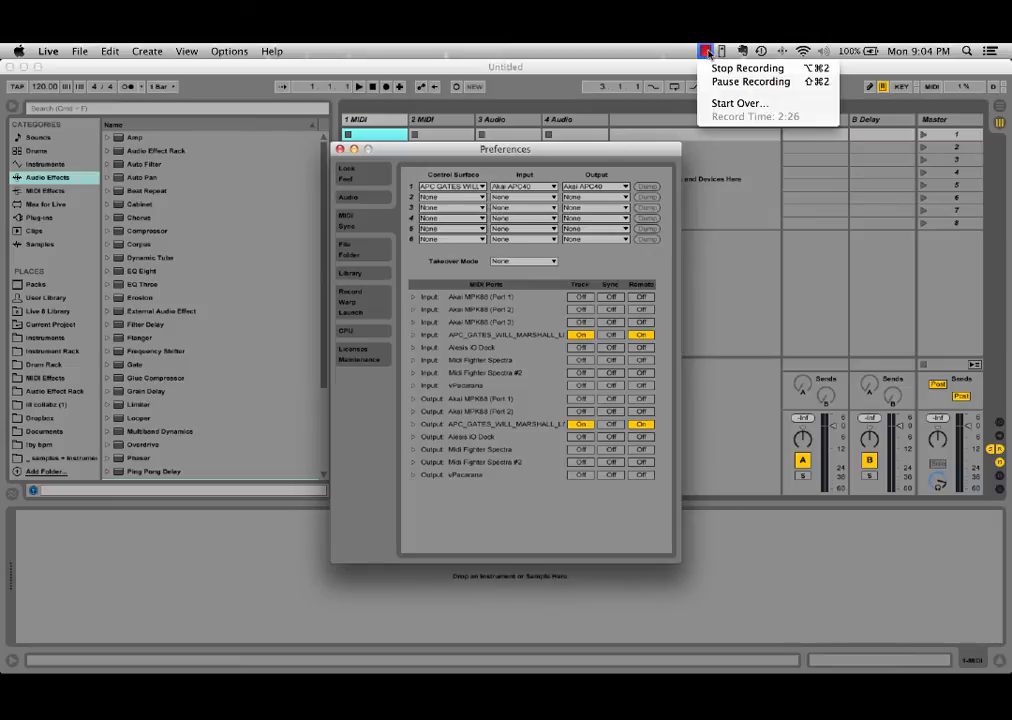